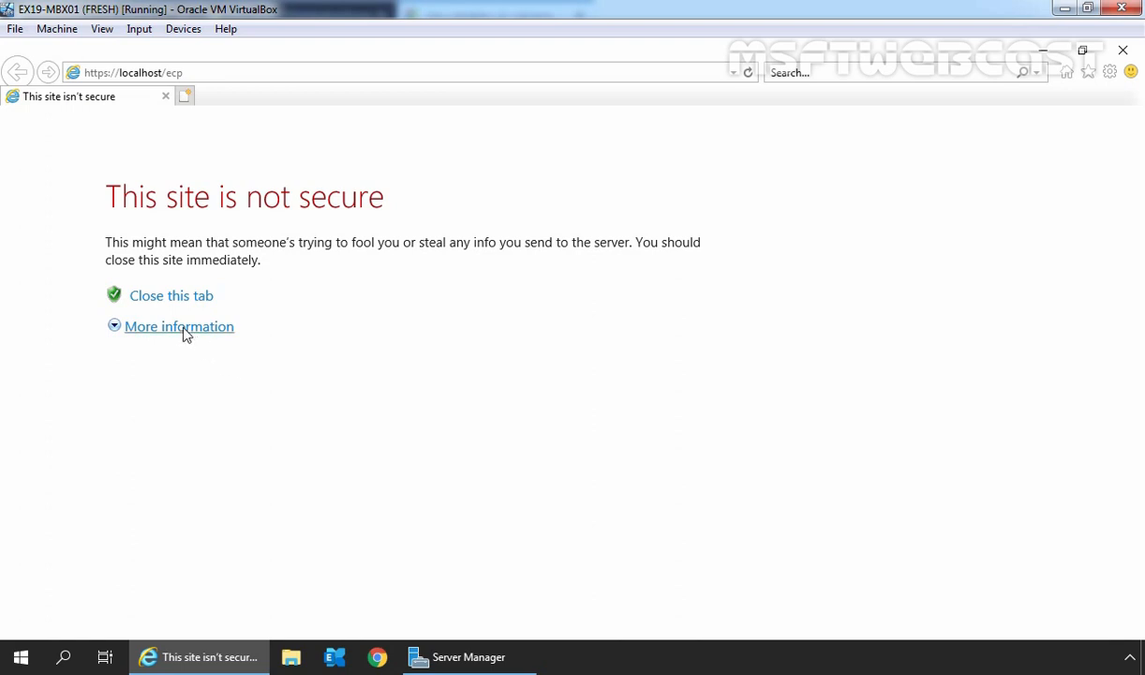
Bypass the certificate warning and sign in to the Exchange Admin Center as administrator.
click(180, 326)
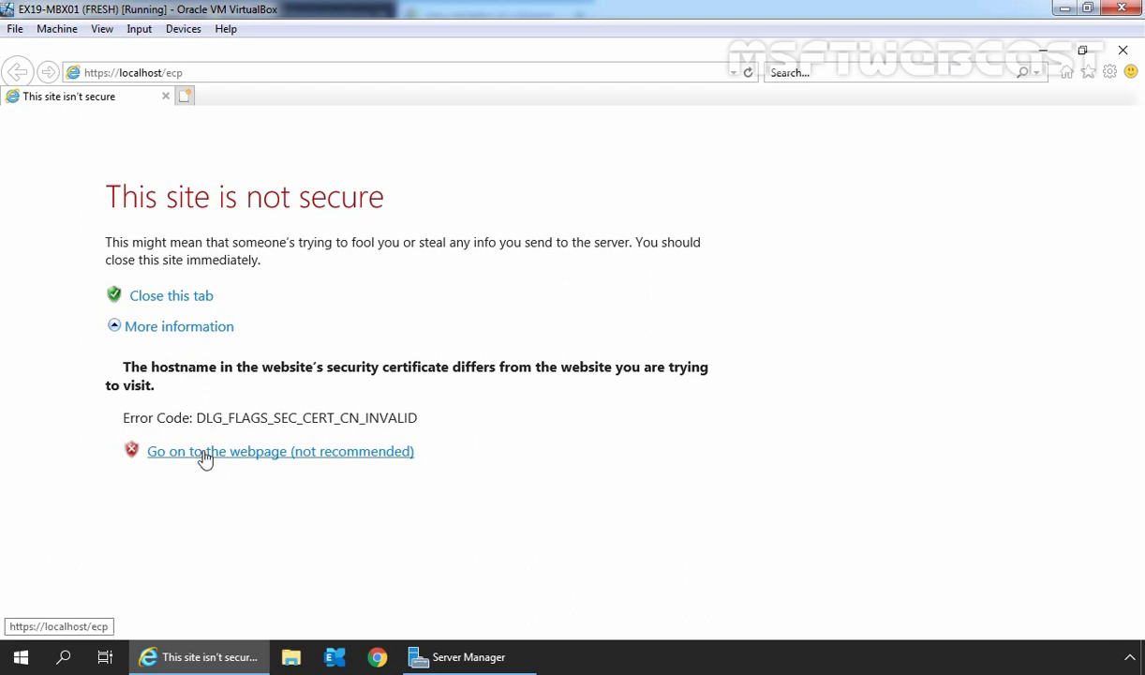
click(281, 450)
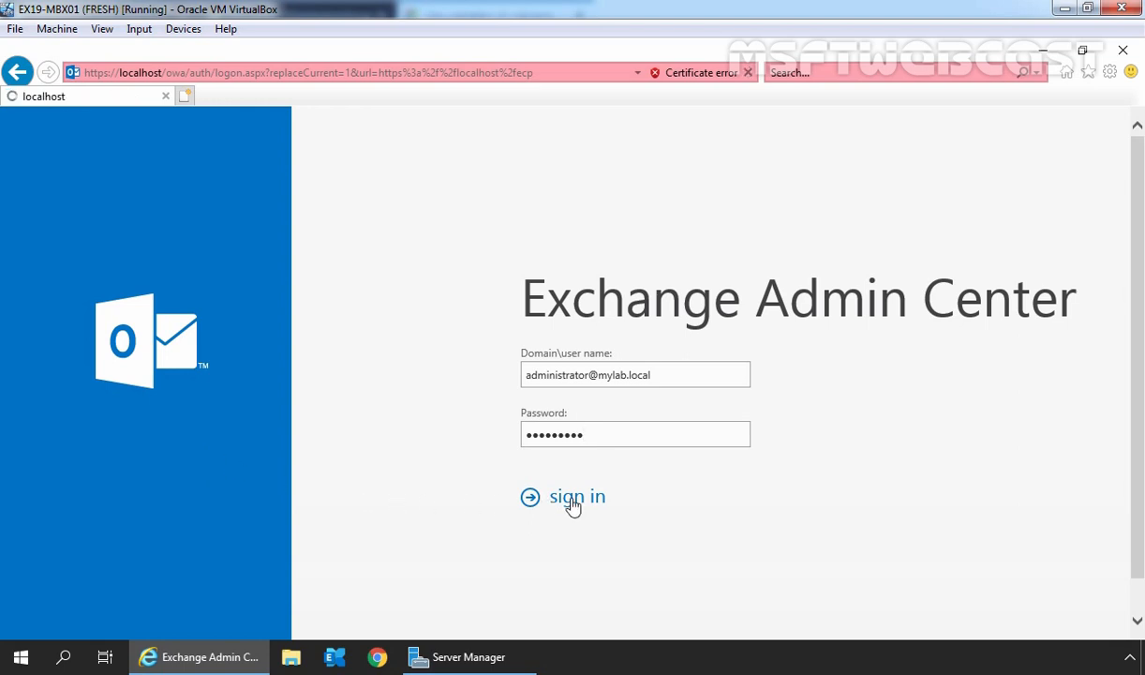
click(577, 494)
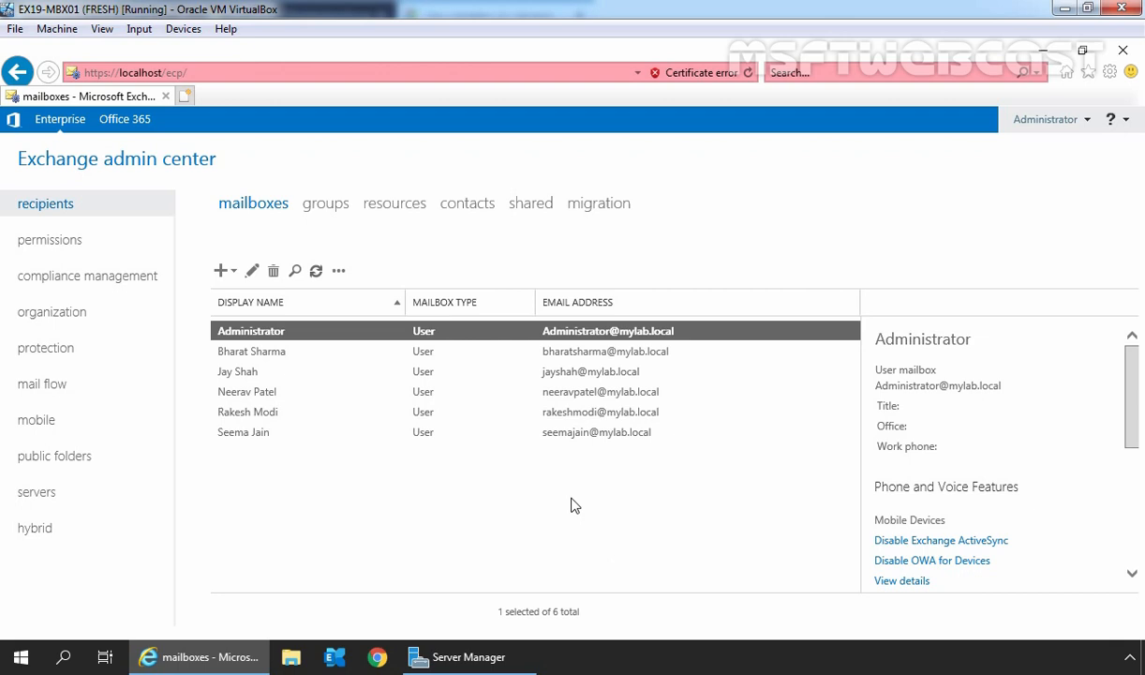
mouse_move(35, 210)
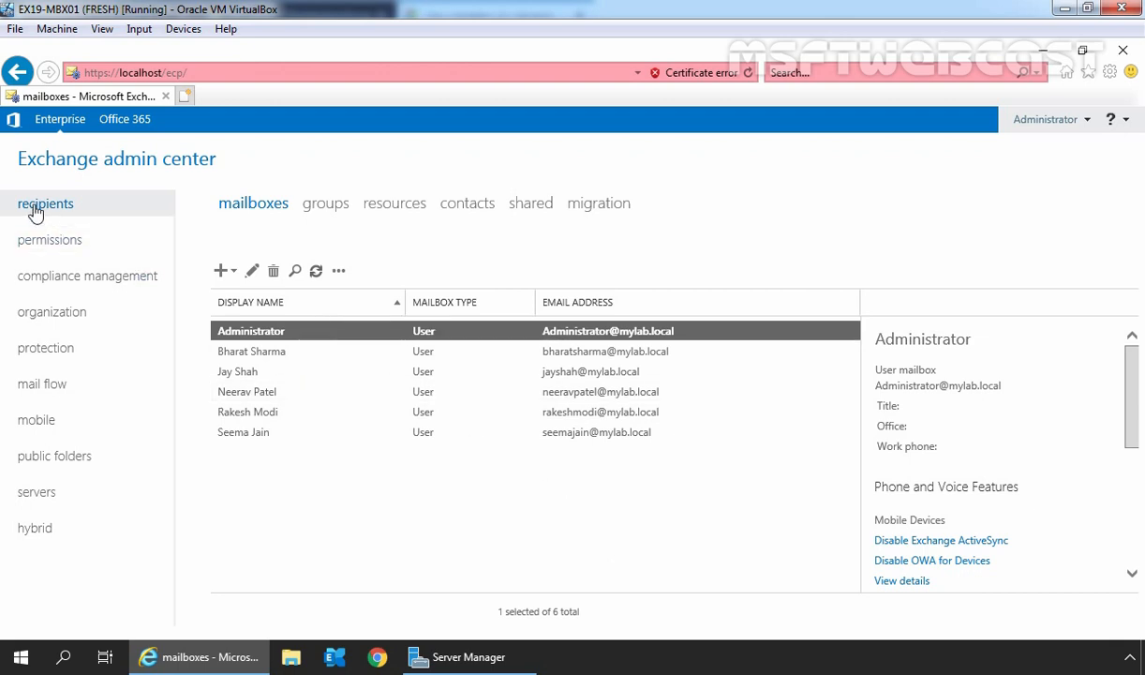
mouse_move(469, 202)
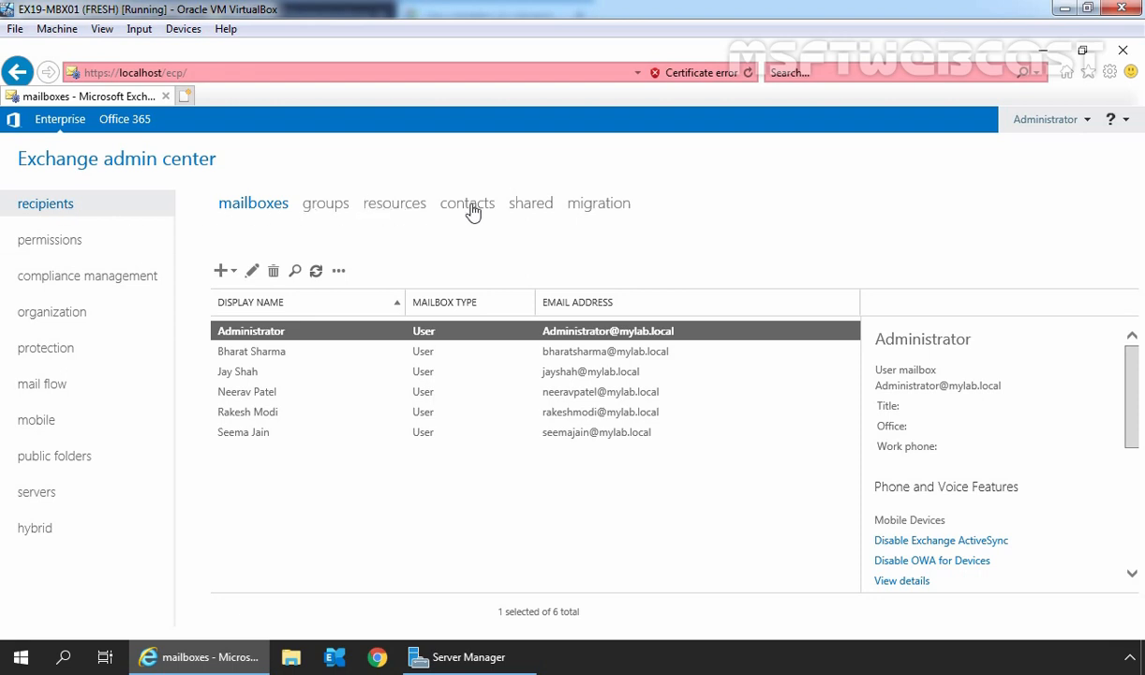
Show the recipients' contacts list and start adding a new contact.
click(465, 202)
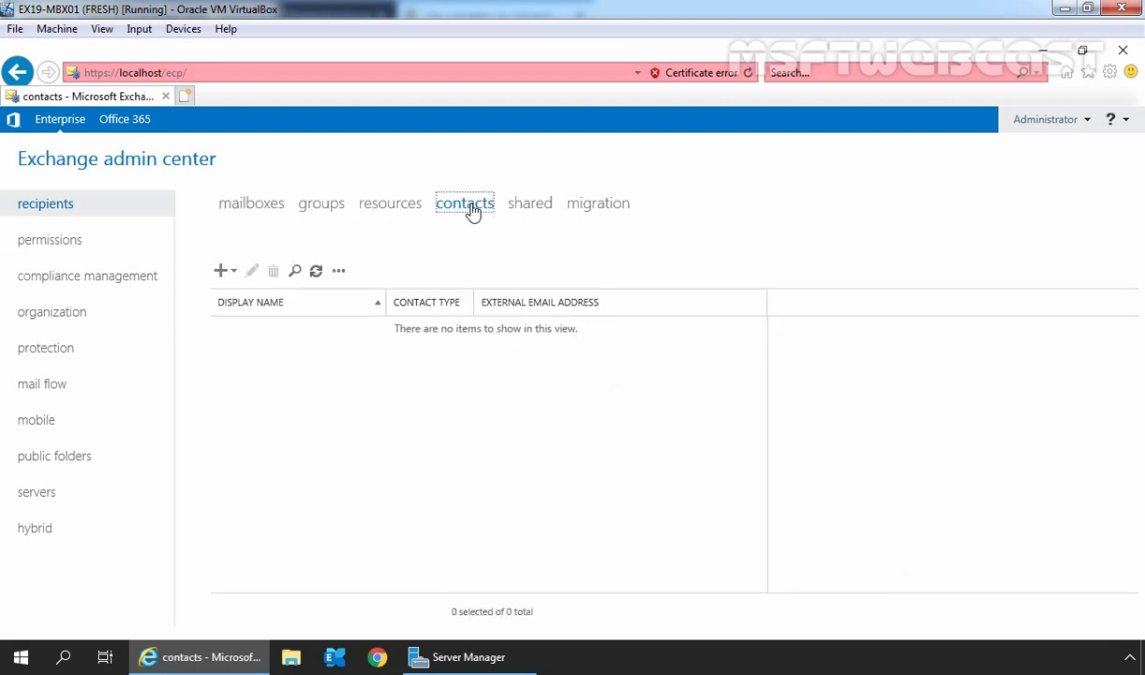
mouse_move(367, 438)
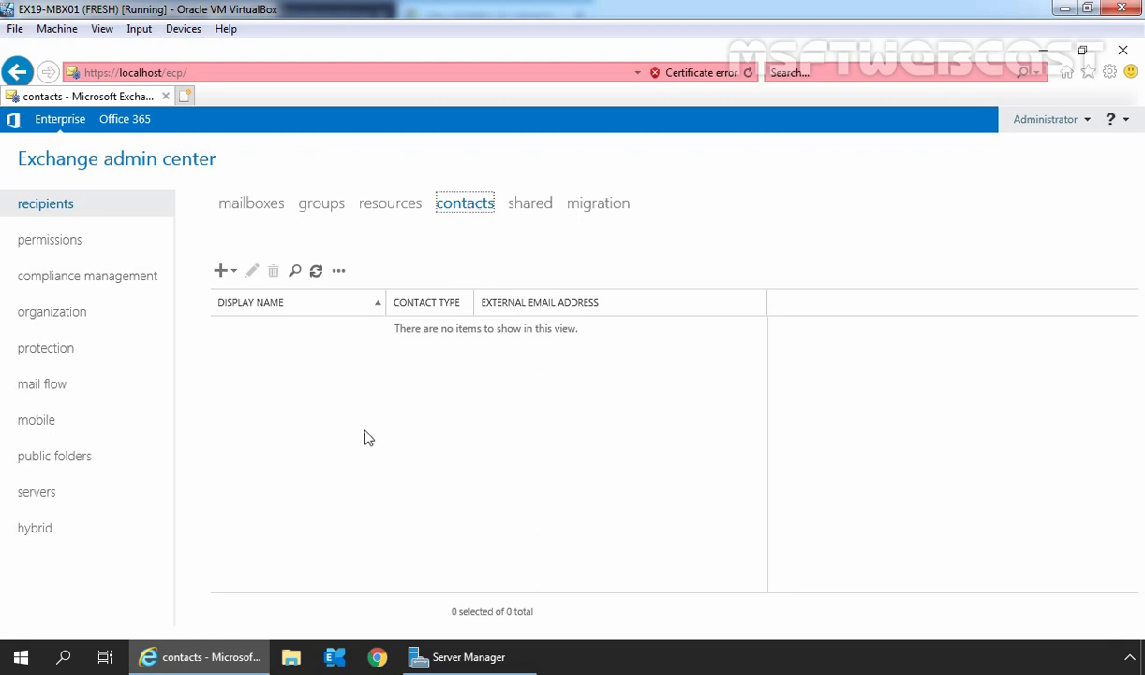
mouse_move(364, 398)
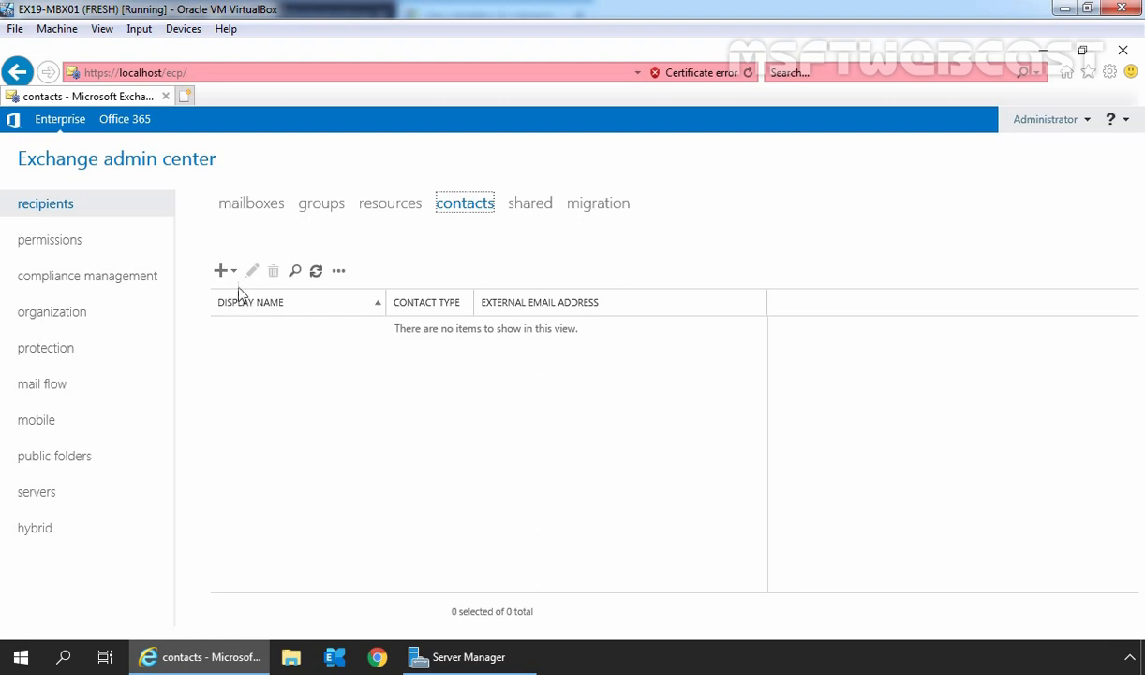
click(221, 270)
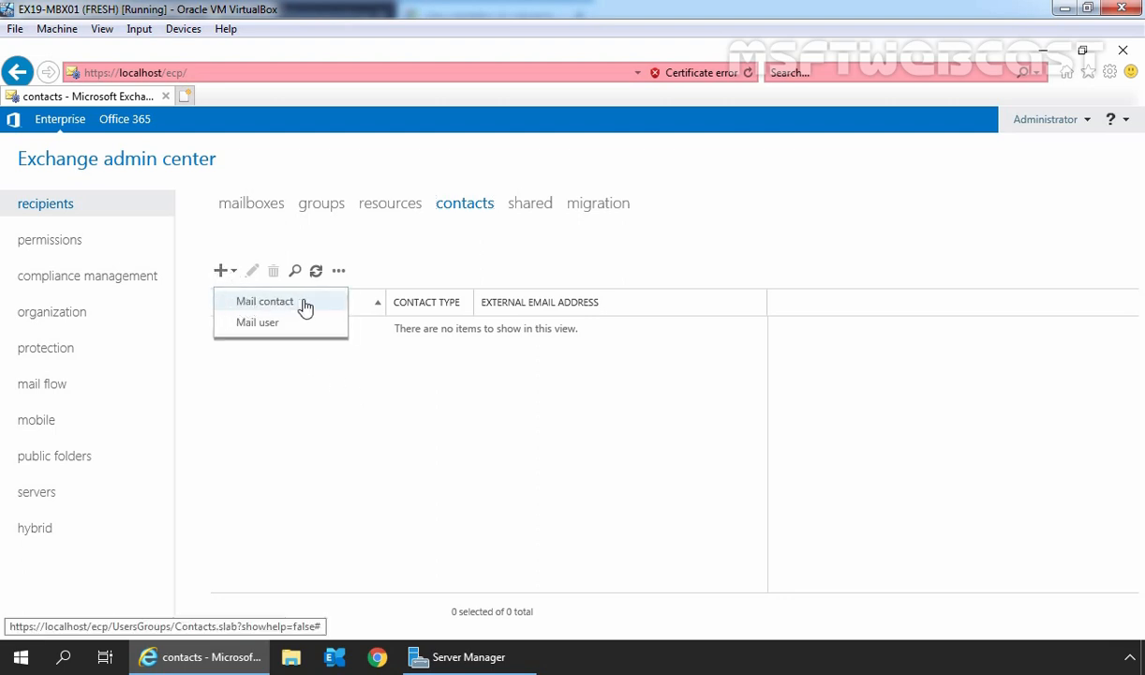
click(264, 300)
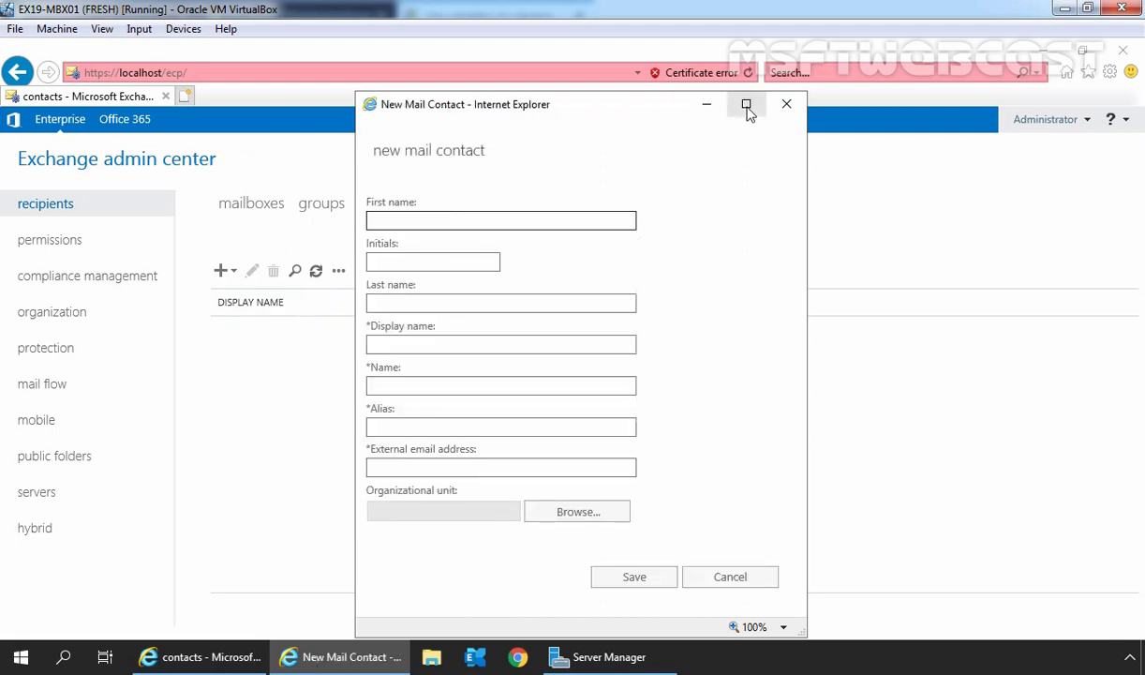
click(746, 105)
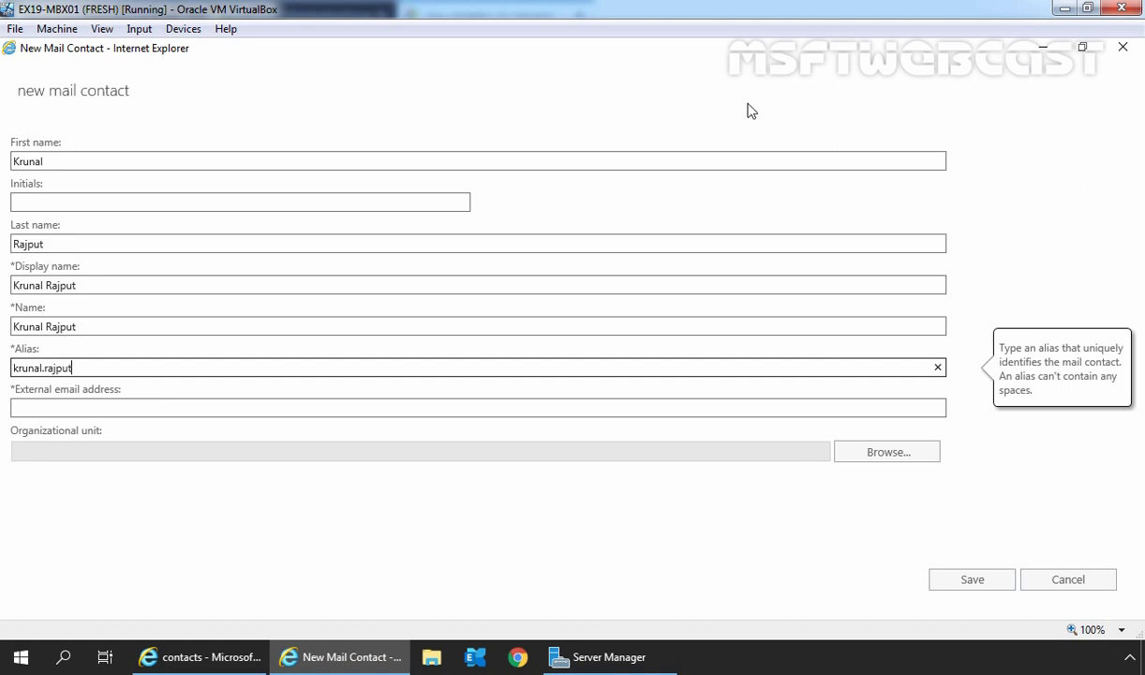
click(128, 407)
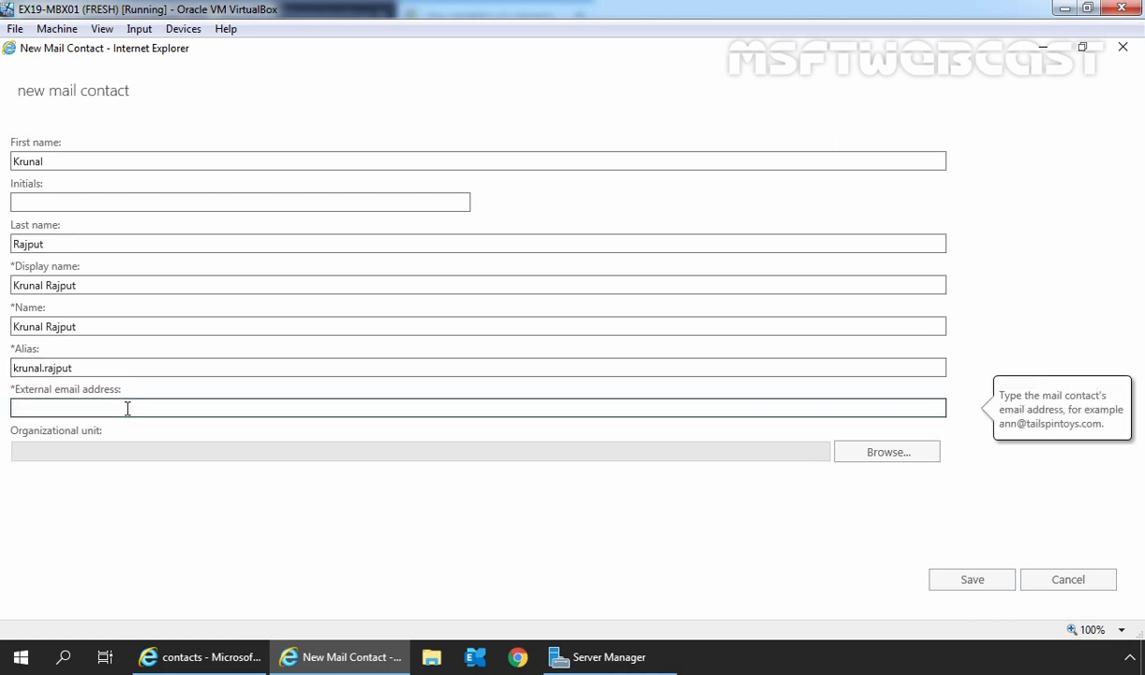
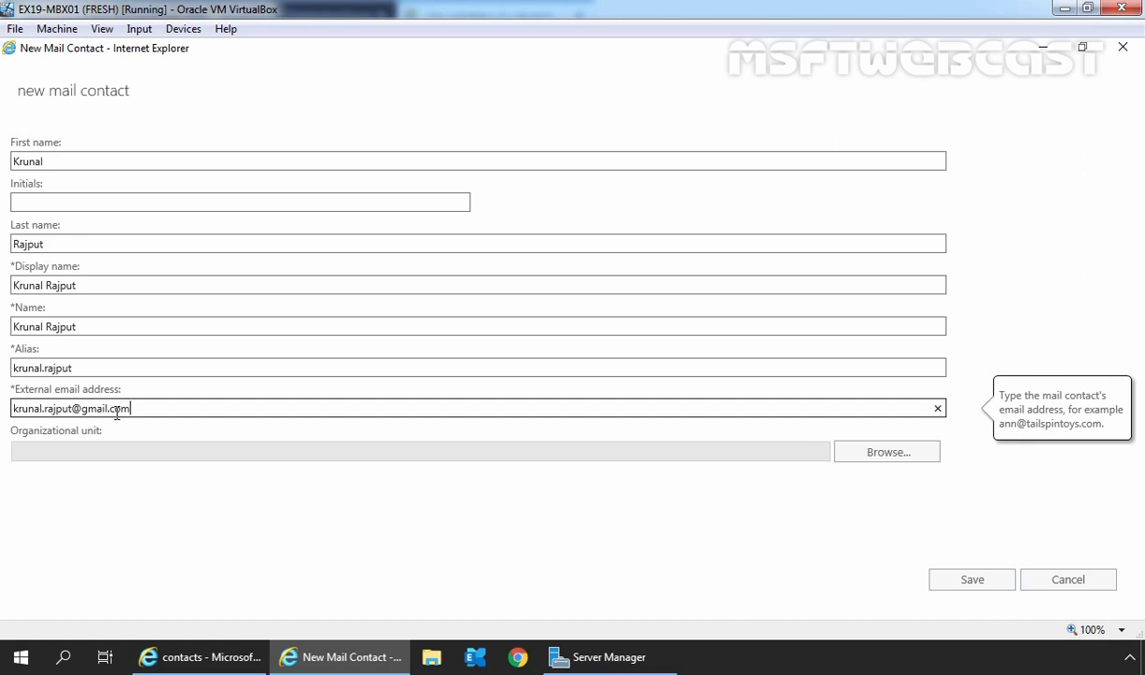
mouse_move(970, 501)
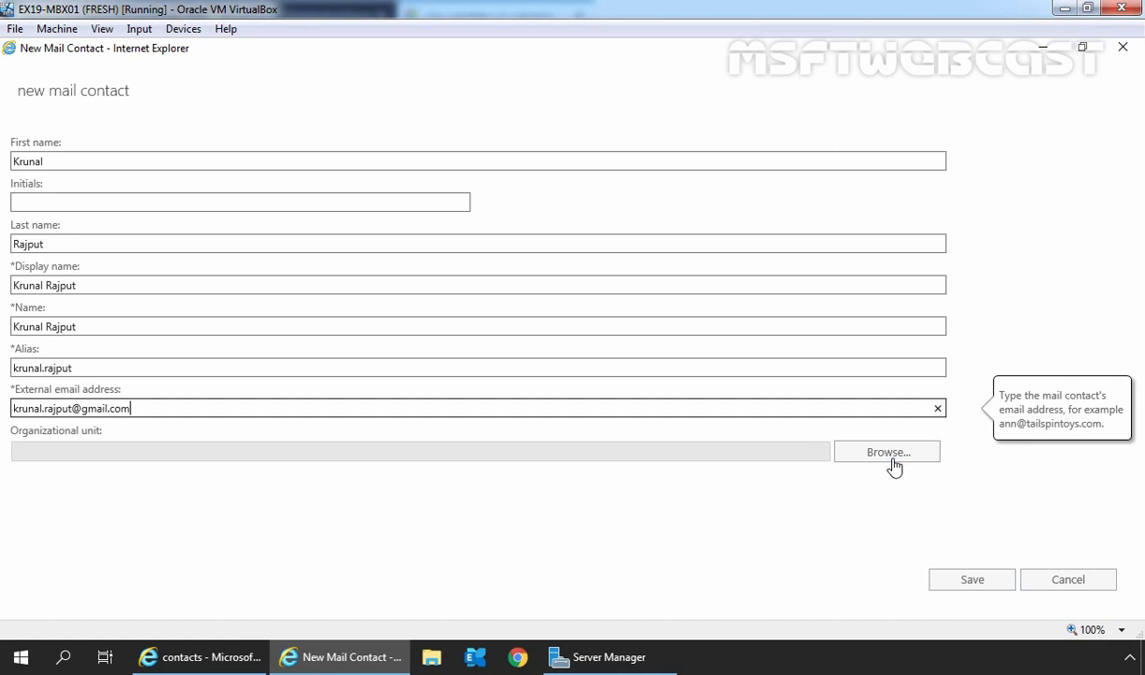
Store the contact in the mylab.local/SURAT-BO/CONTACTS organizational unit and save it.
click(887, 451)
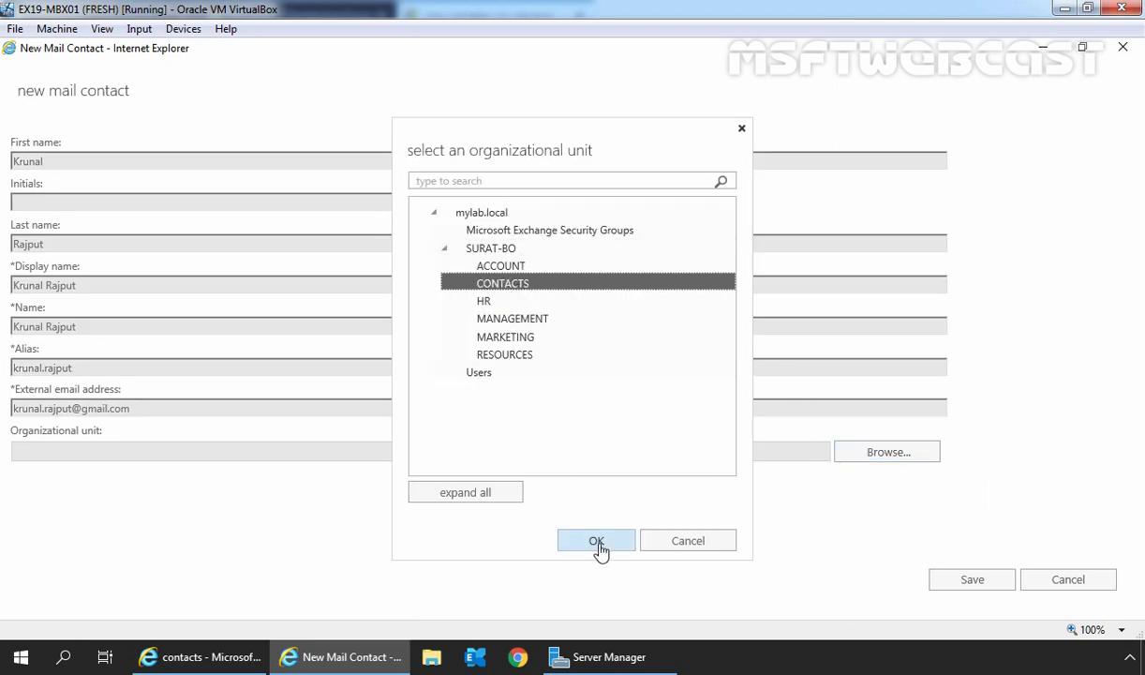
click(596, 540)
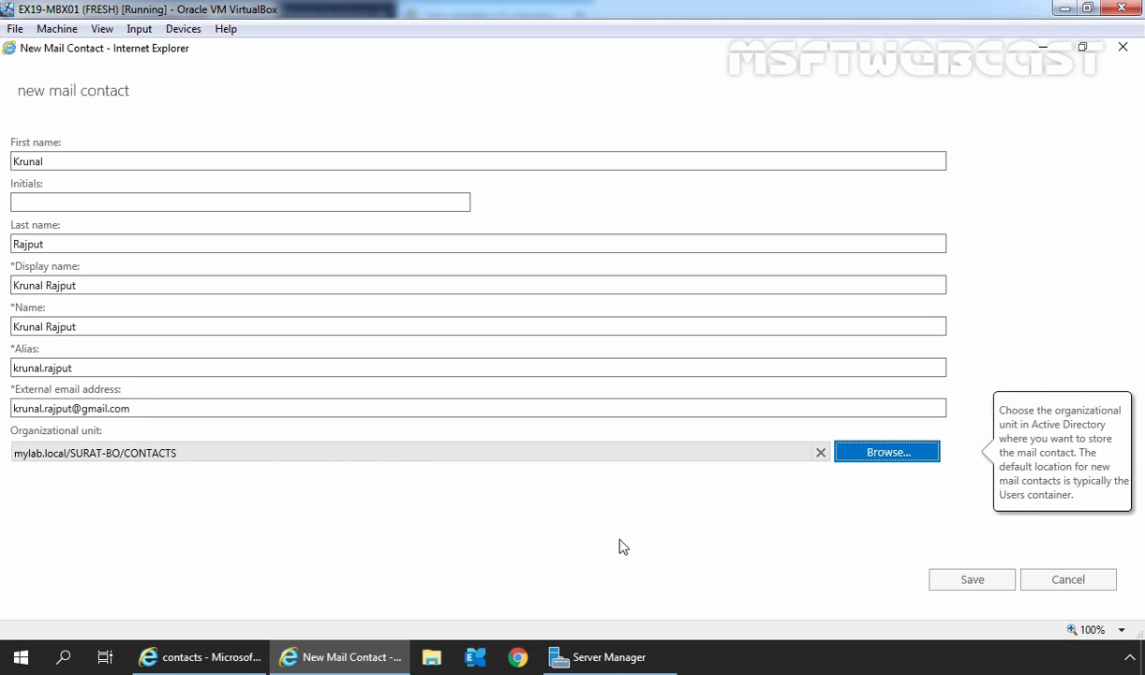
click(971, 579)
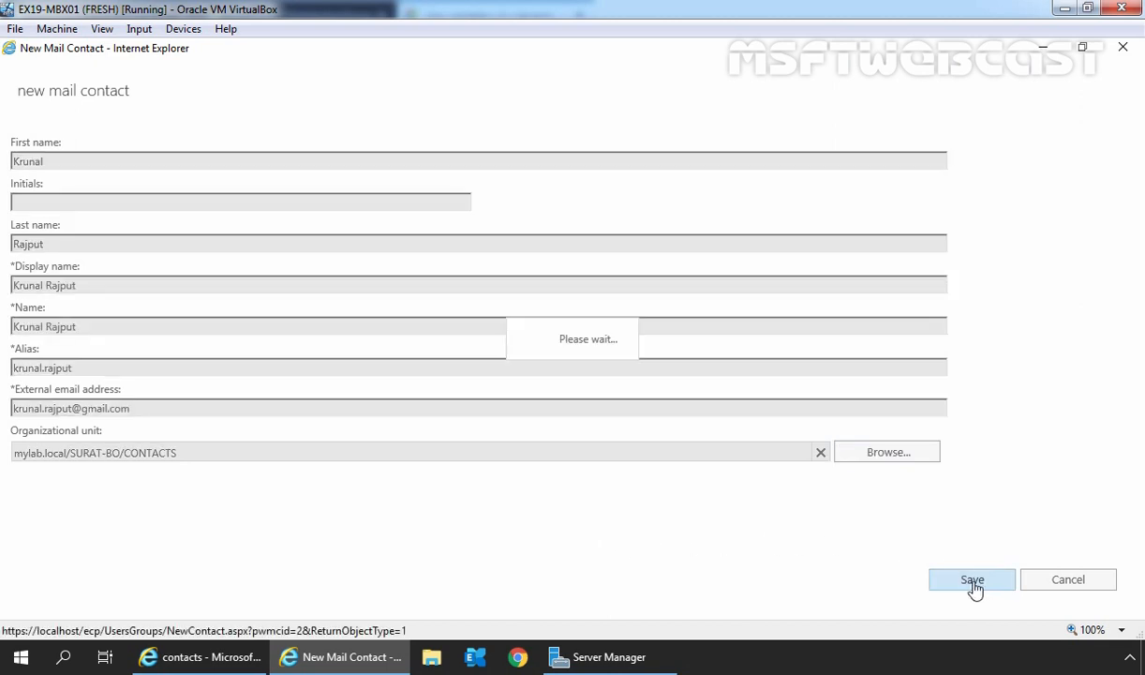
click(971, 579)
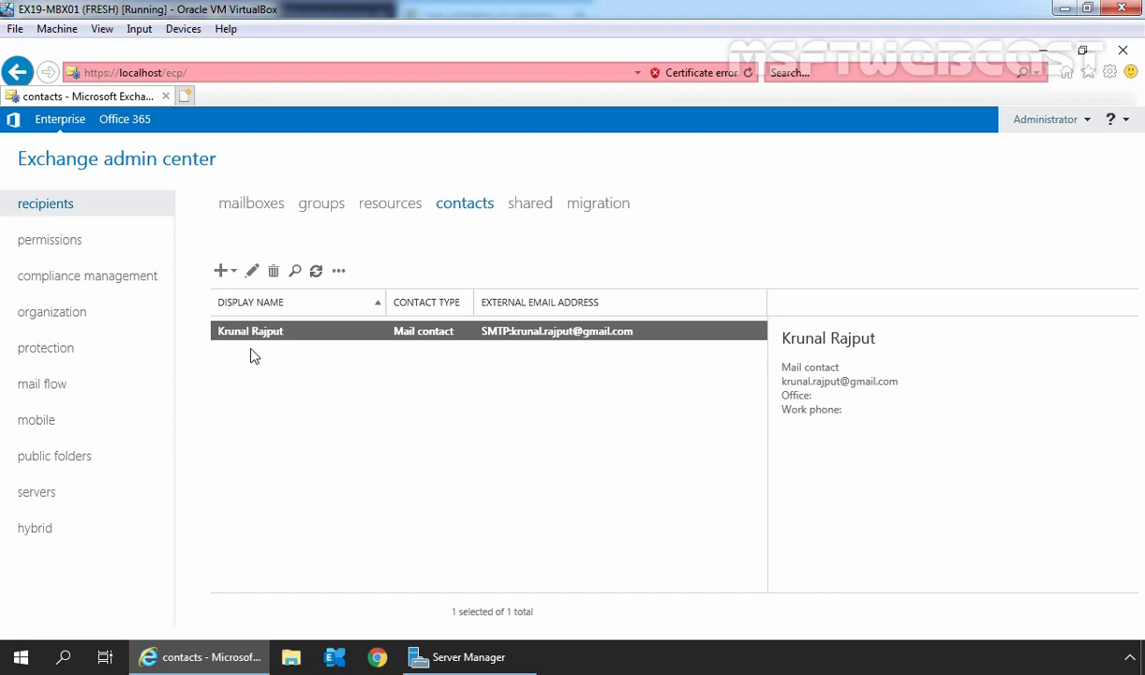
mouse_move(531, 366)
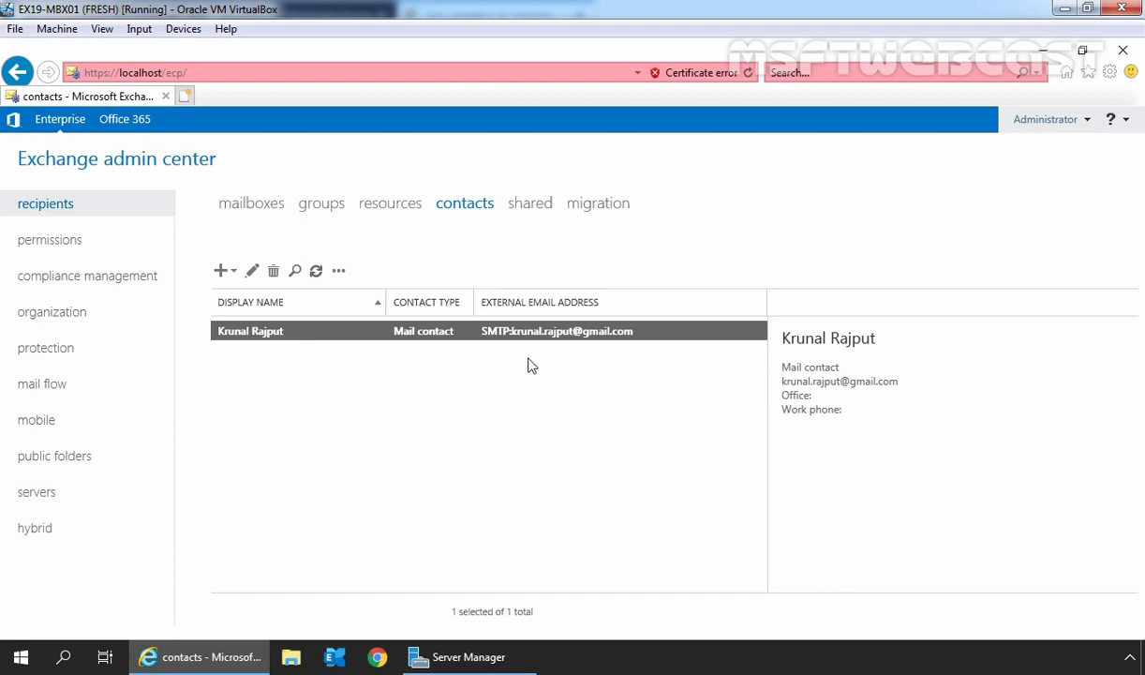
mouse_move(574, 351)
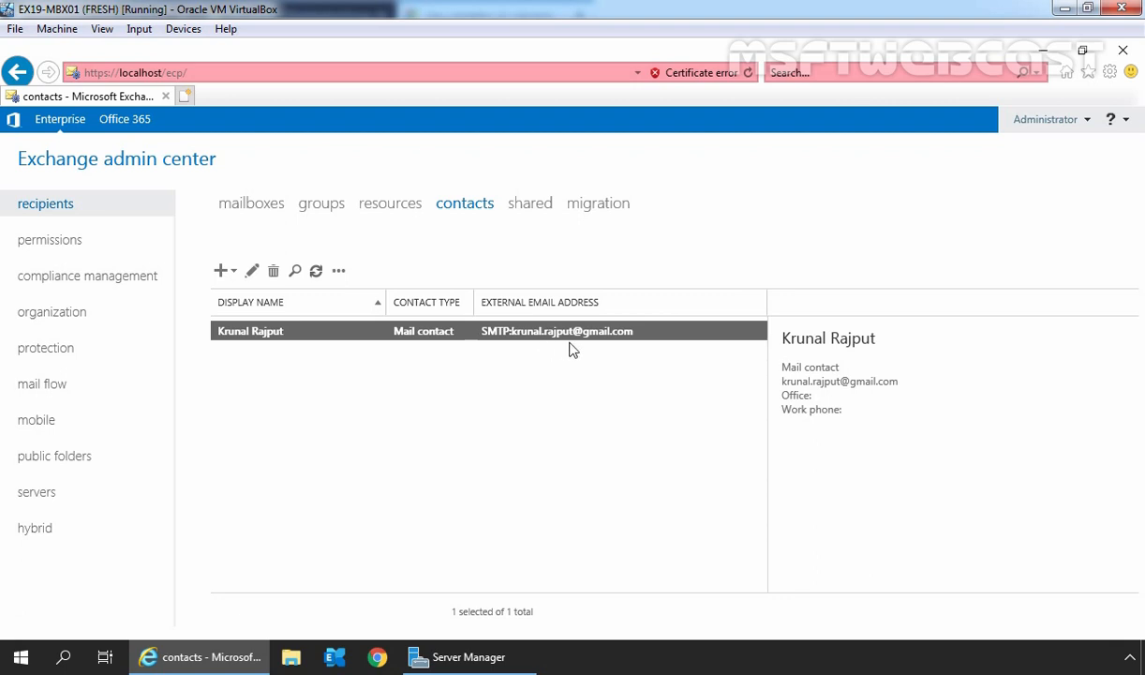
mouse_move(577, 352)
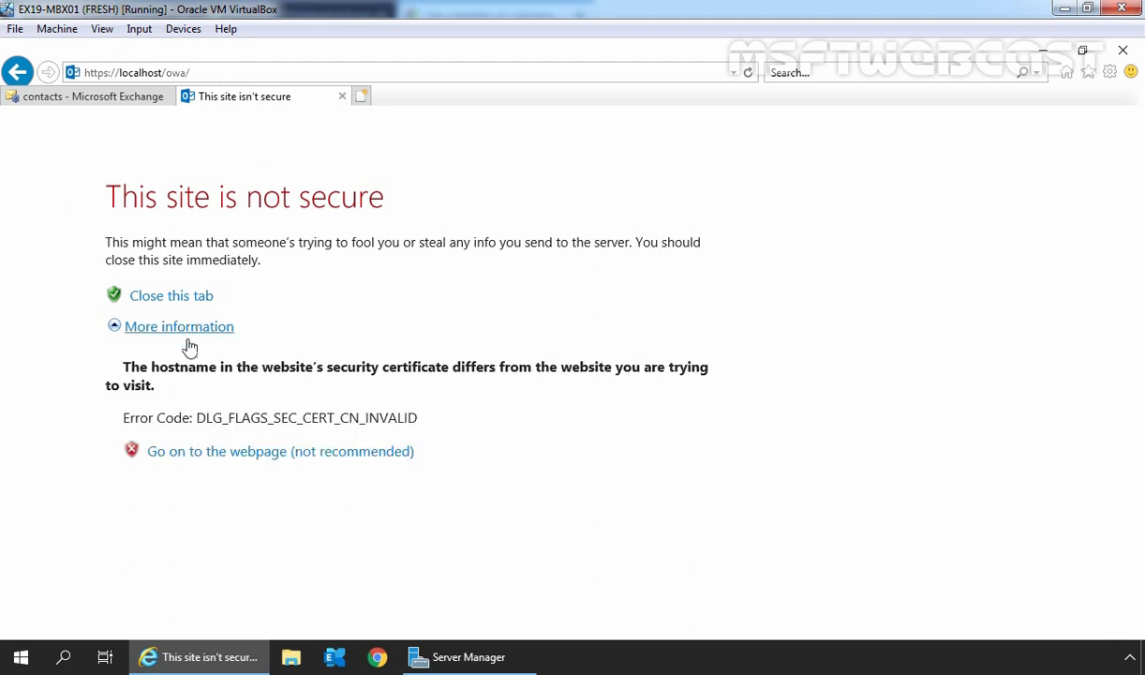
click(282, 450)
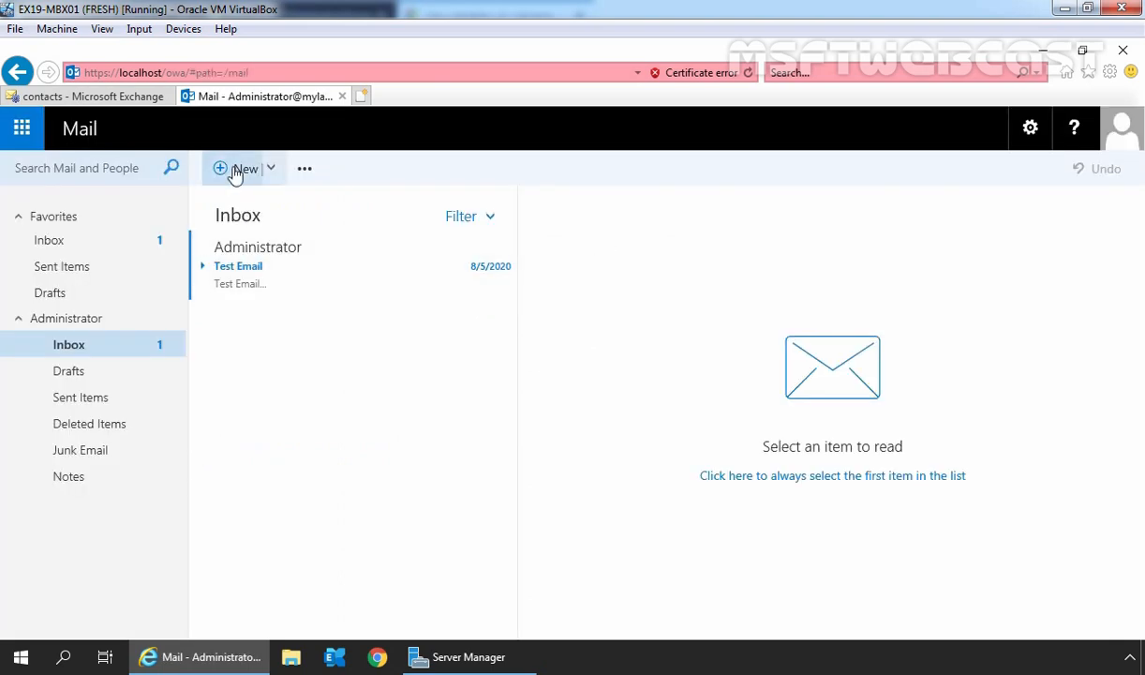
click(240, 168)
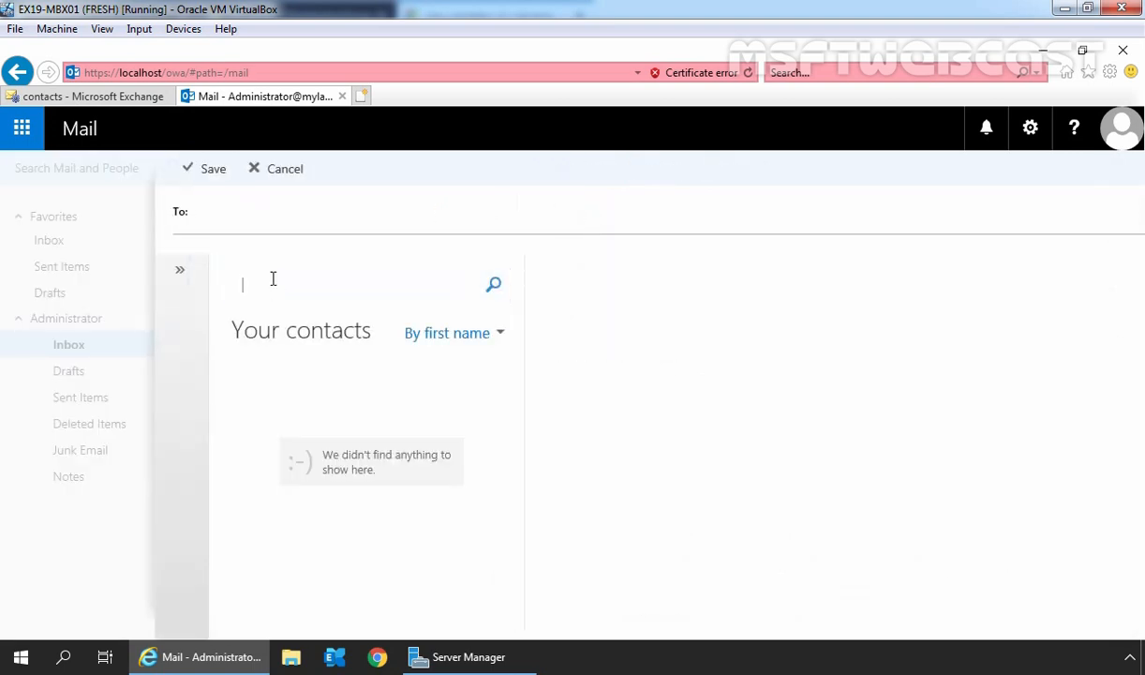
text(krunal)
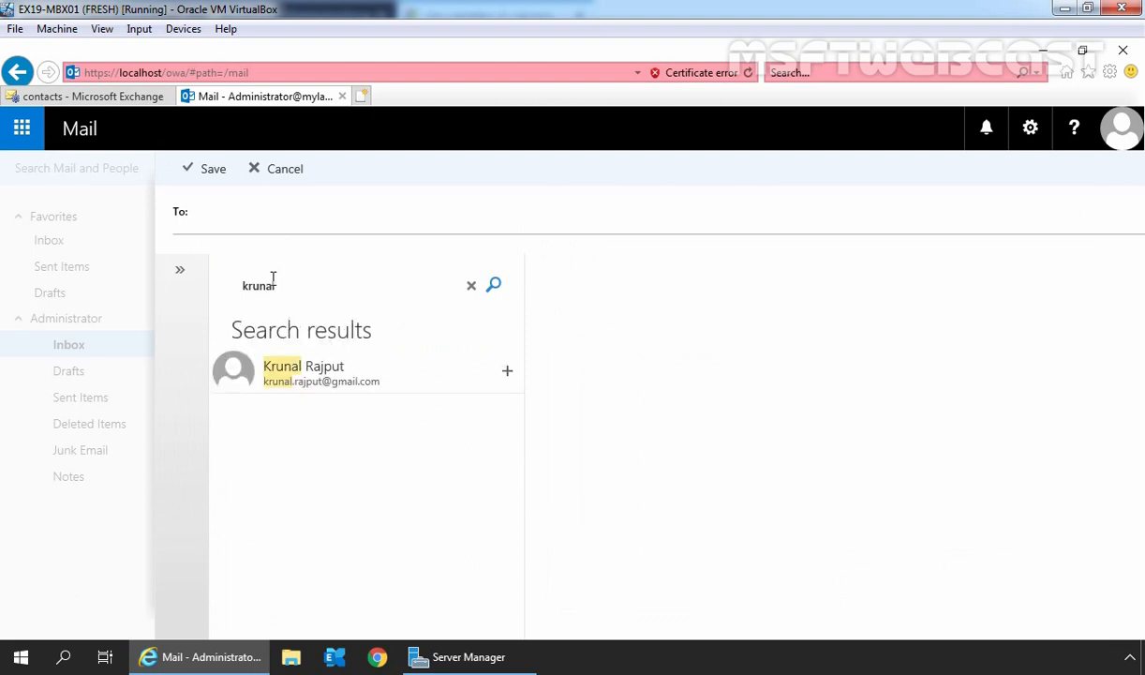
click(506, 371)
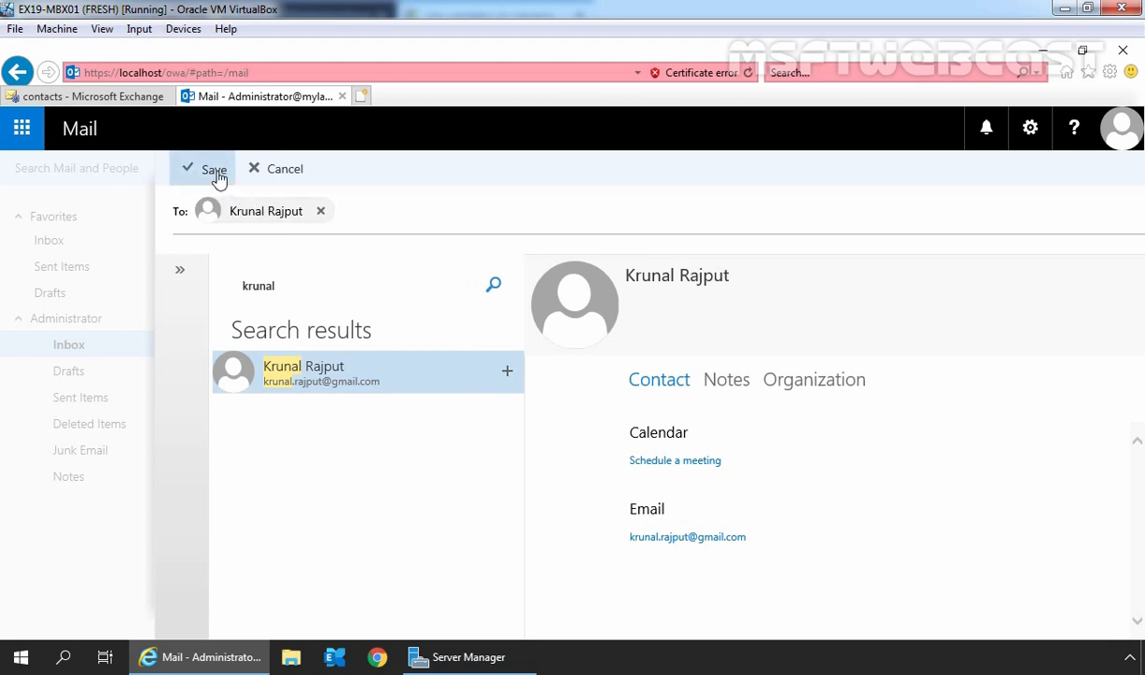
click(213, 169)
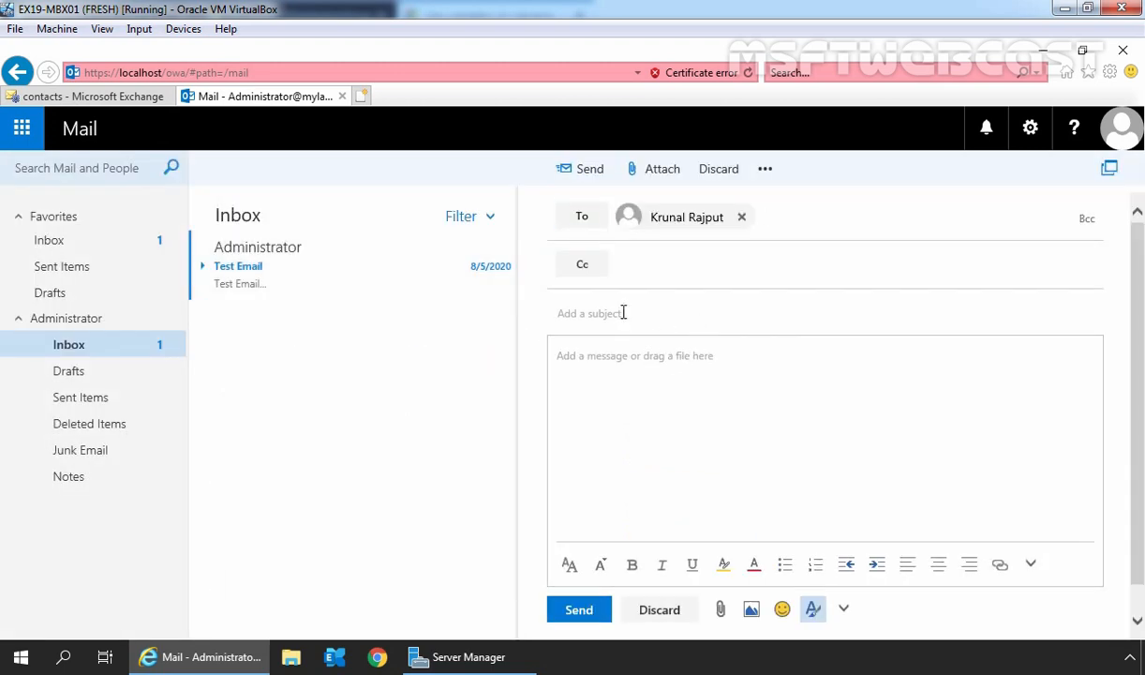
text(Test Message)
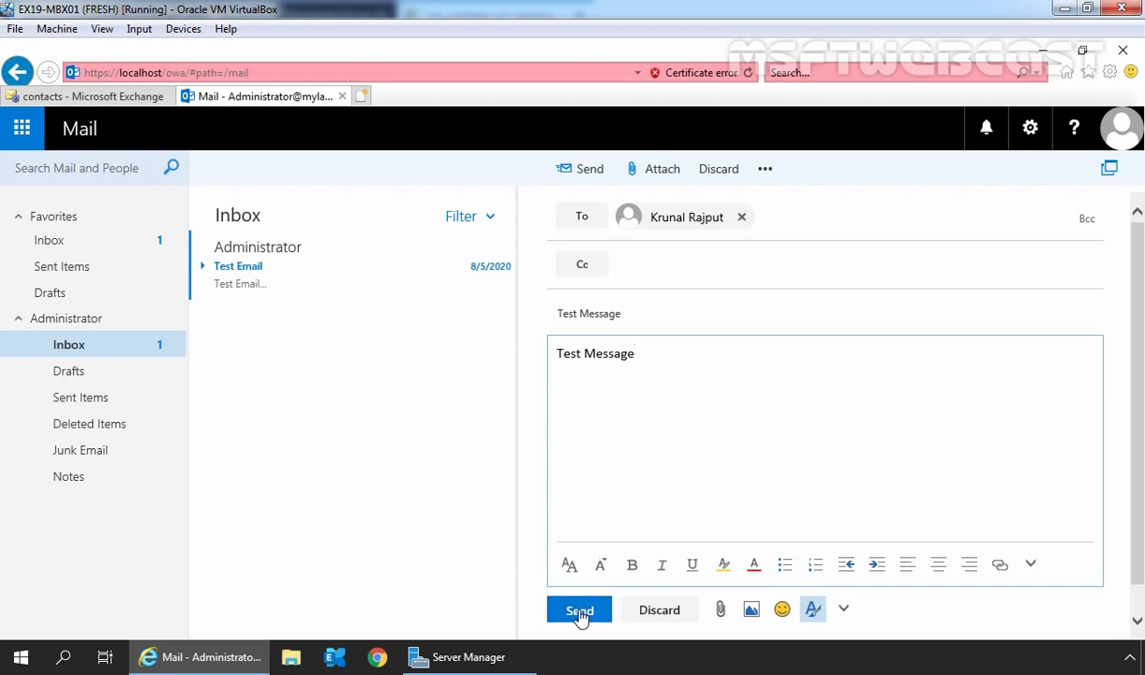
click(580, 611)
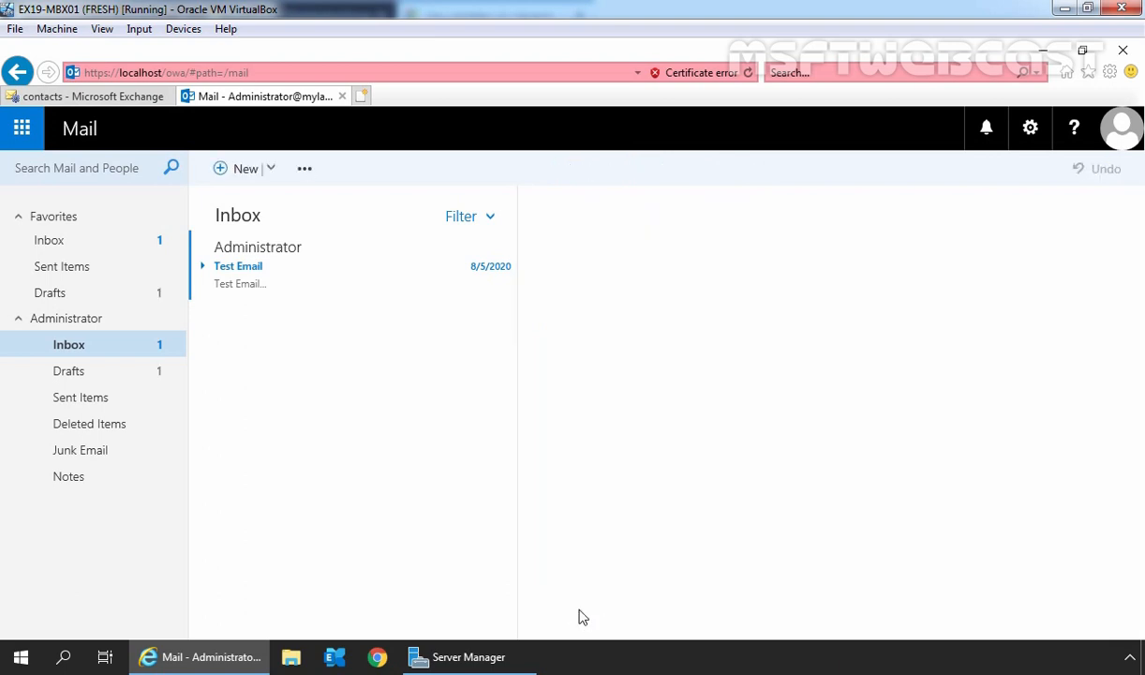